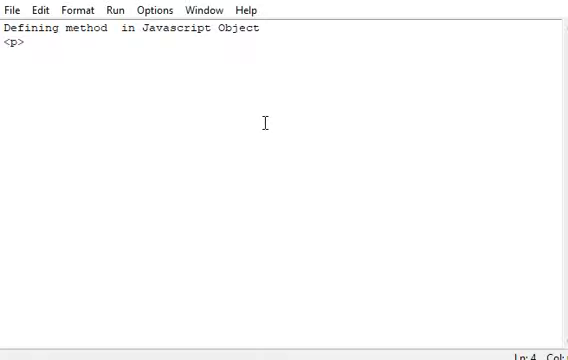
- Add opening <script> and closing </script> tags on new lines below the <p> tag
key("Enter")
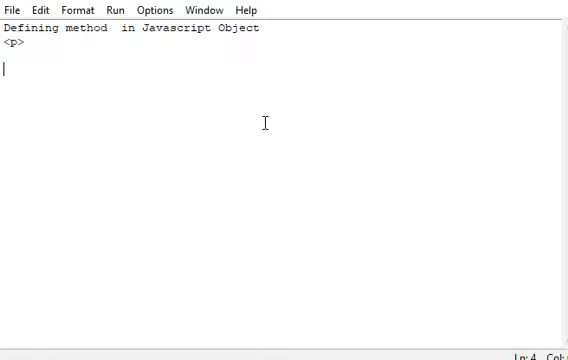
type("<scrip")
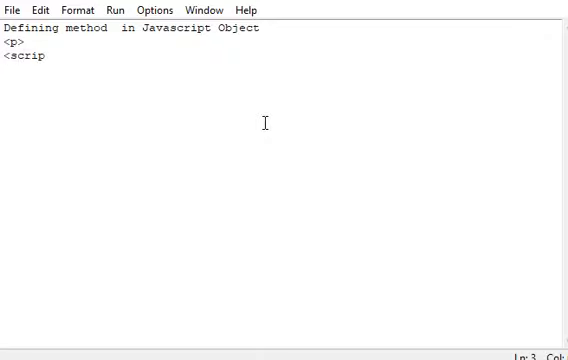
type("t>")
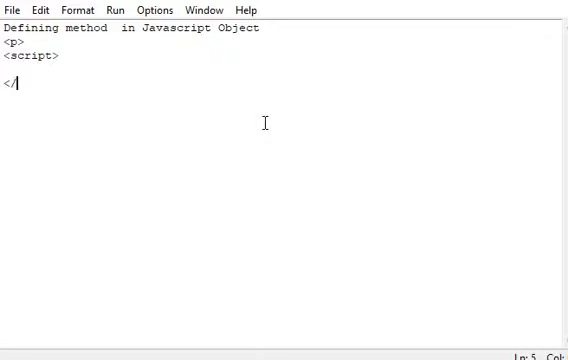
type("script>")
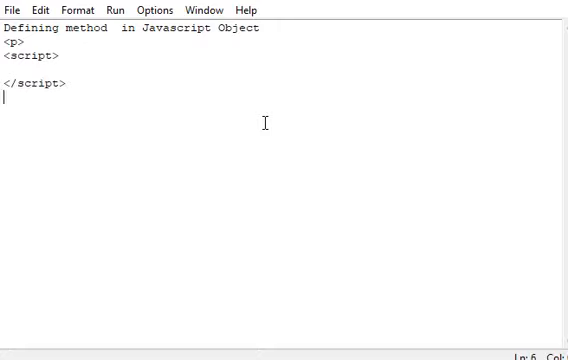
type("f")
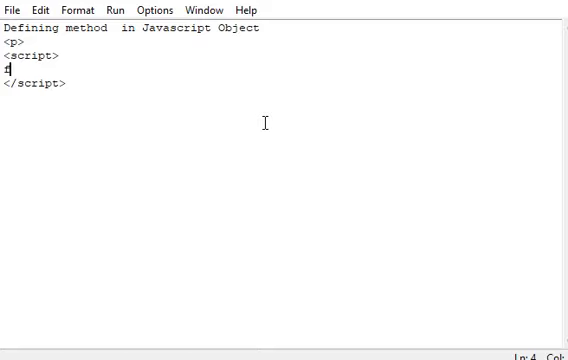
- Write function emp(id,name,salary) with this.id=id; and this.name=name; assignments
type("unction e")
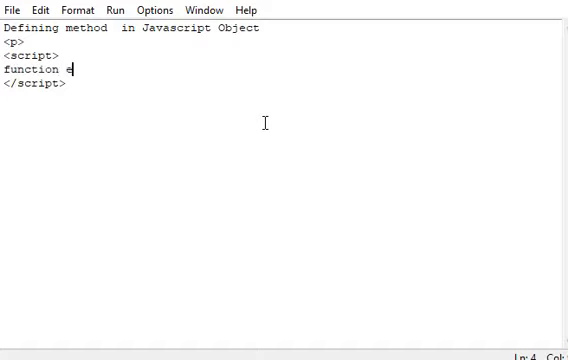
type("mp(id,nam")
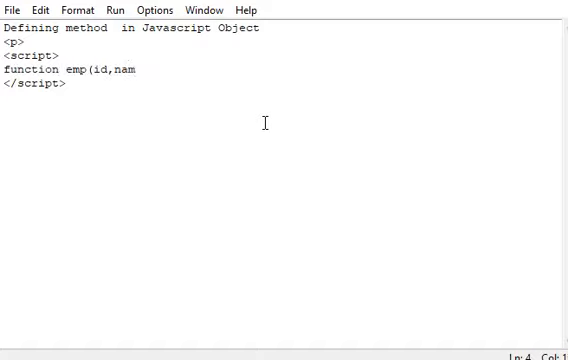
type("e,salary){")
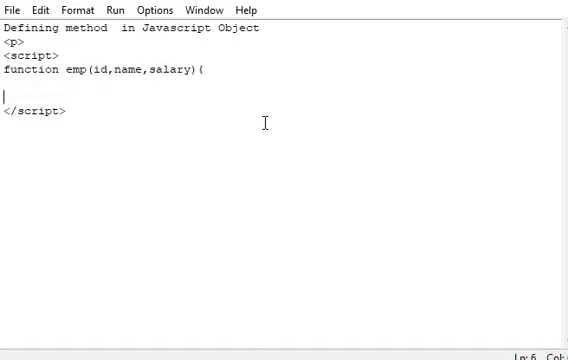
type("}")
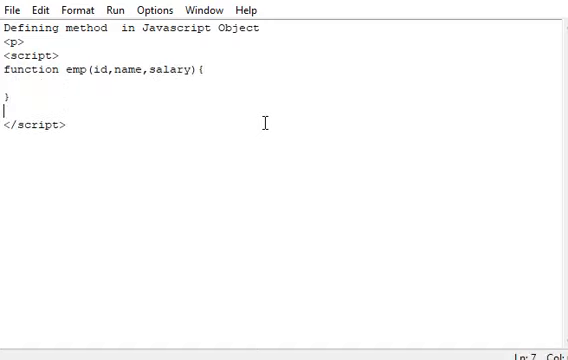
type("this.id=")
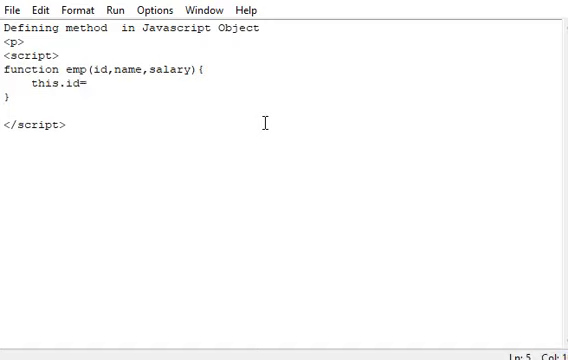
type("id;")
type("this.")
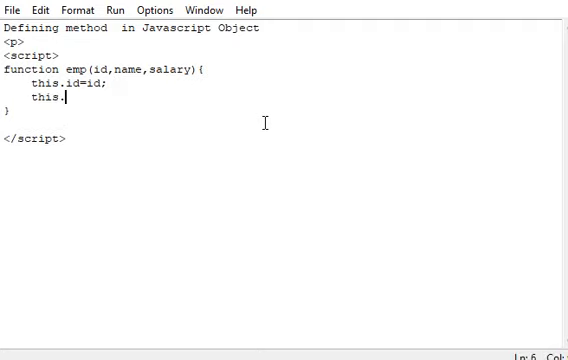
type("name=na")
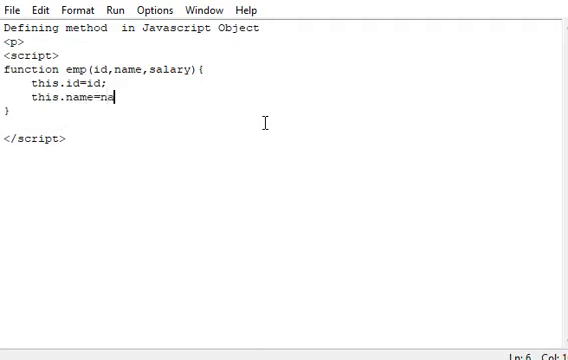
type("me;")
type("this.salary=sala")
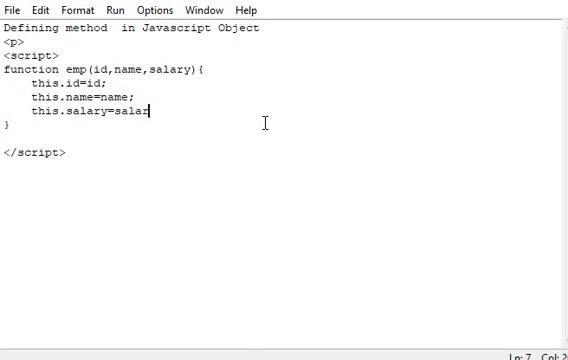
- Finish this.salary=salary; and add this.changeSalary=changeSalary; inside emp
type("ry;")
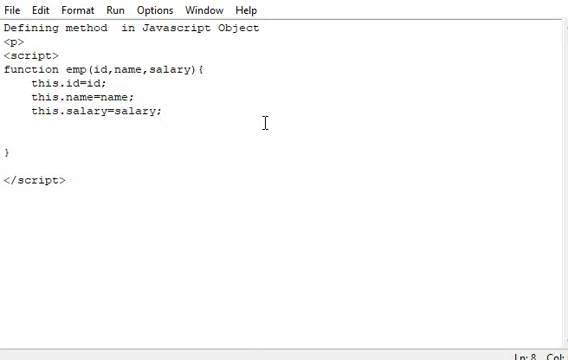
type("this.")
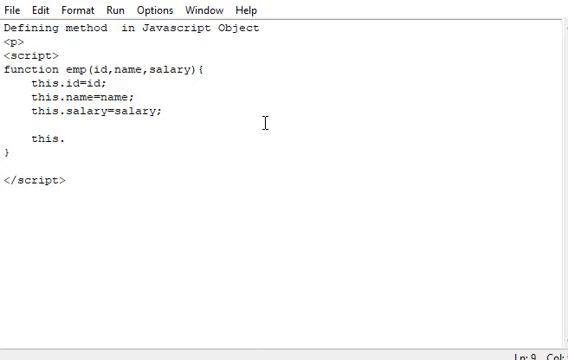
type("changeS")
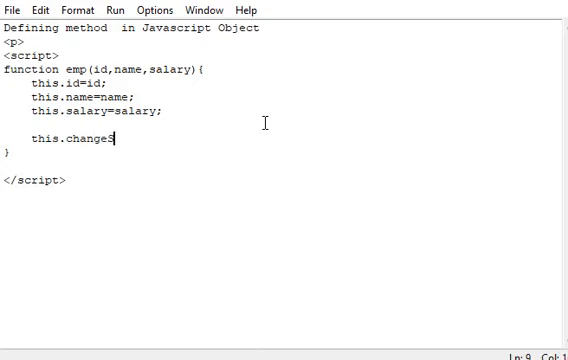
type("Salary=ch")
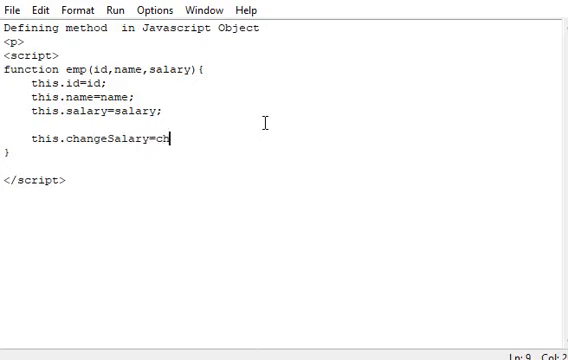
type("an")
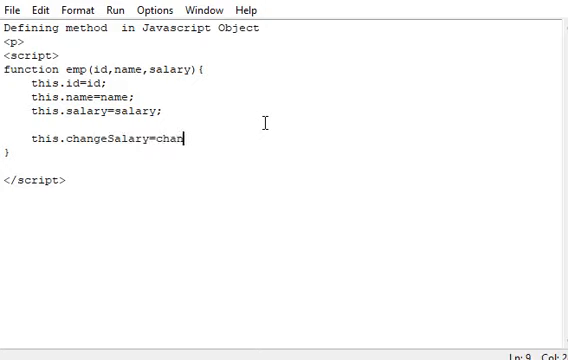
type("geSalary;")
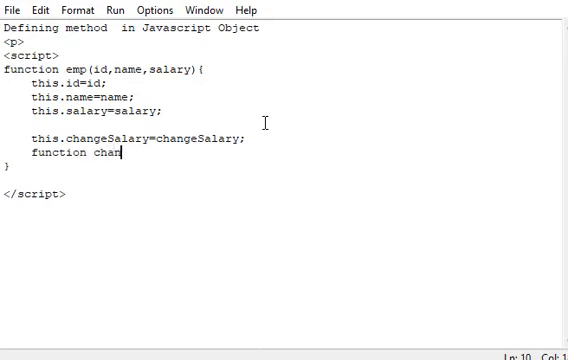
- Define nested function changeSalary(otherSalary){ this.salary=otherSalary; }
type("geSalary")
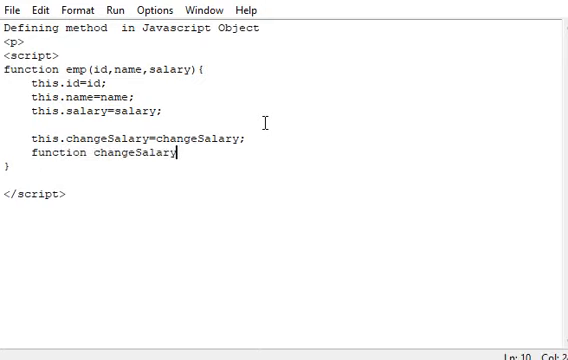
type("(otherS")
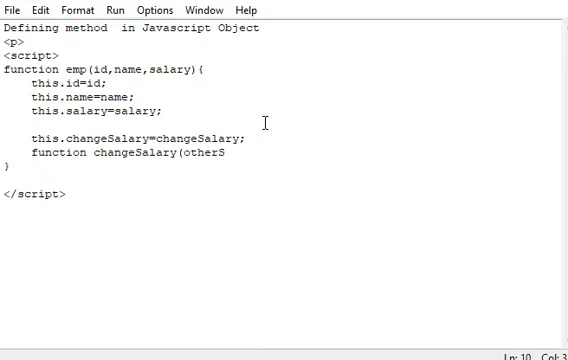
type("alary)")
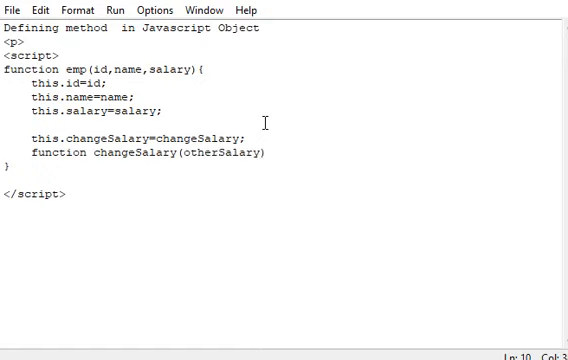
type("{")
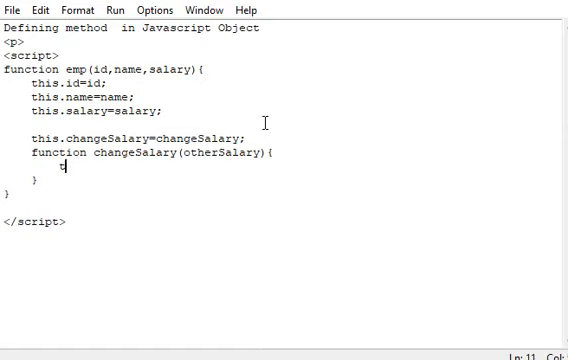
type("this.sale")
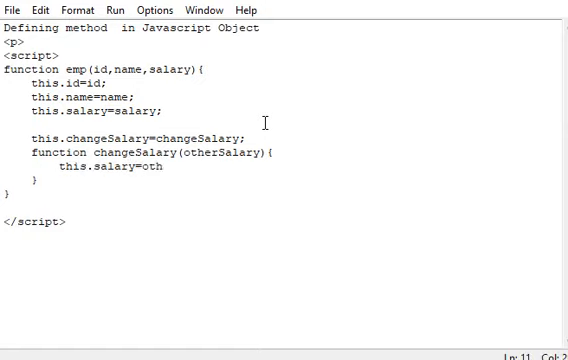
type("erSalary;")
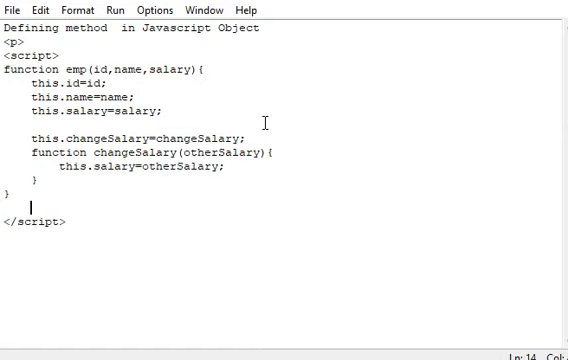
type("e")
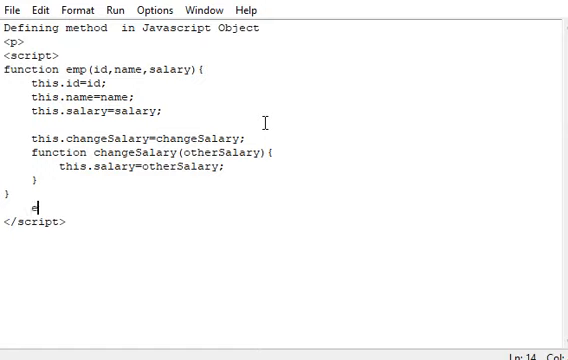
- Complete e=new emp(12,"David Mark",12000); and begin a document.write line
type("=new e")
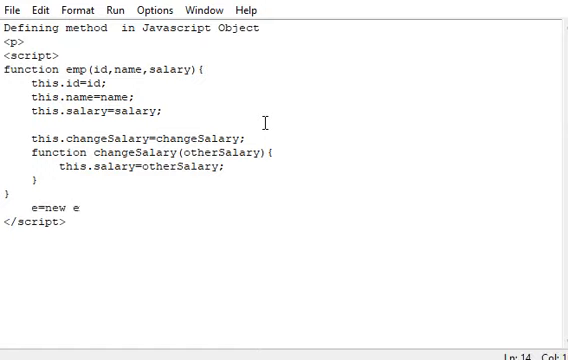
type("mp(12,\"")
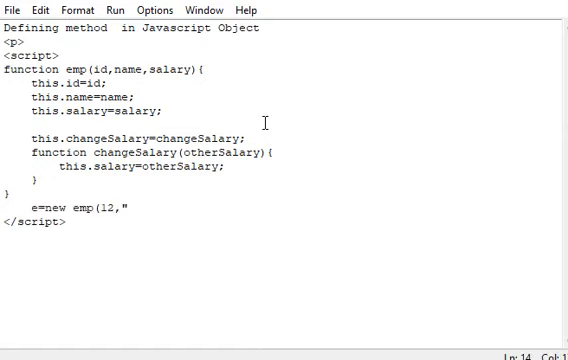
type("David M")
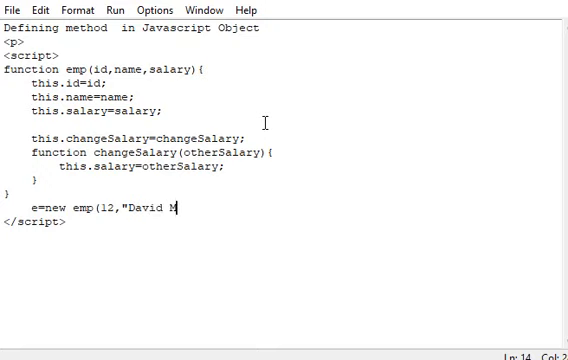
type("ark\",120")
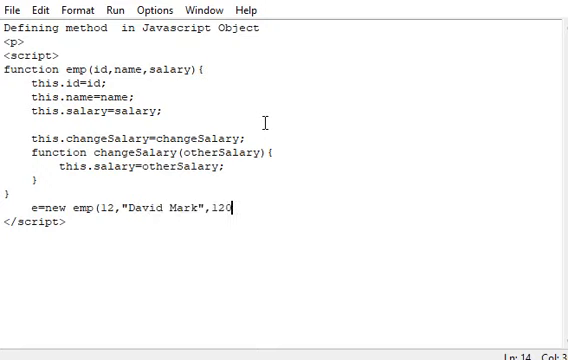
type("00);")
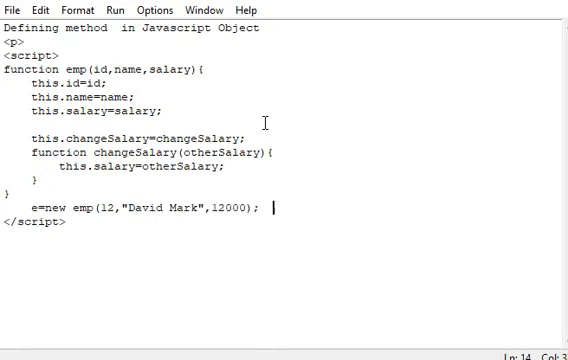
type("document.w")
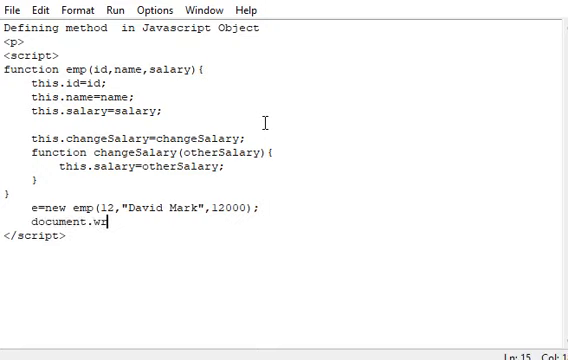
- Write document.write(e.id+" "+e.name+" "+e.salary); to print the employee's fields
type("rite(e.")
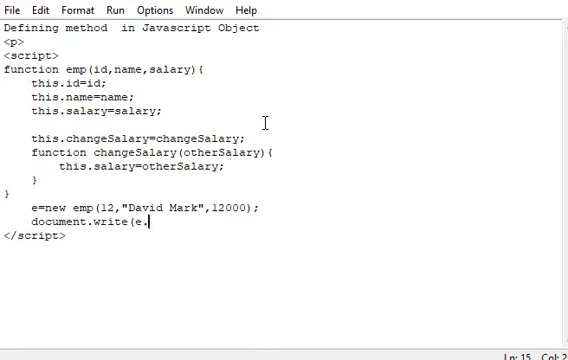
type("id+\" \"+")
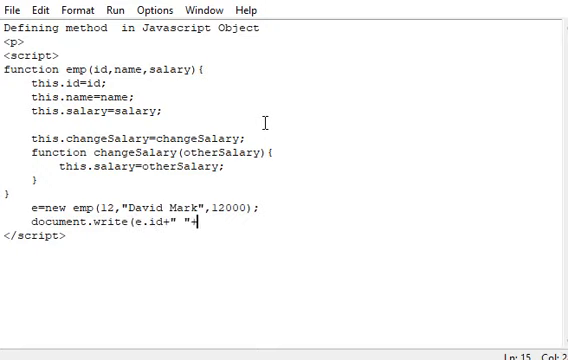
type("e.name+")
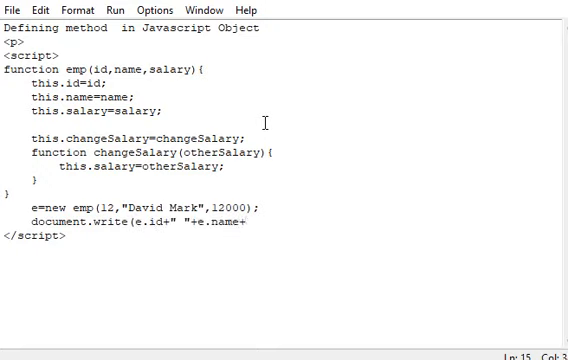
type("\"+e.s")
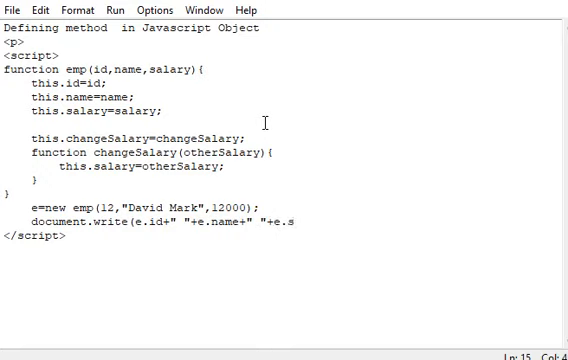
type("ale")
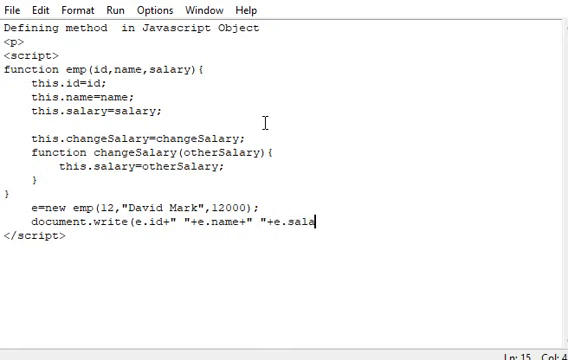
type("ry);")
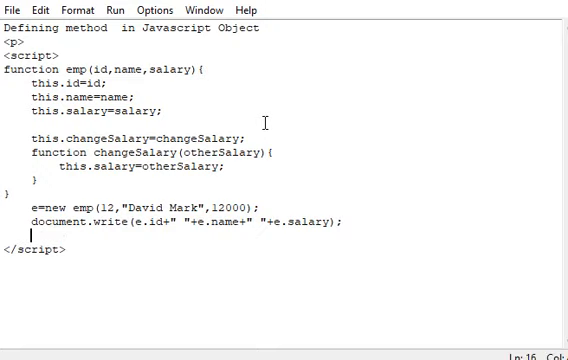
- Add the call e.changeSalary(15000) below the write statement
type("e.chan")
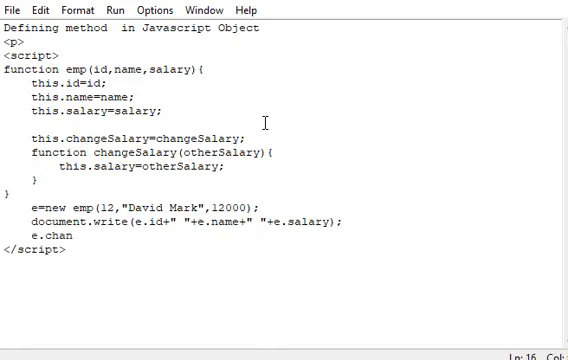
type("geSala")
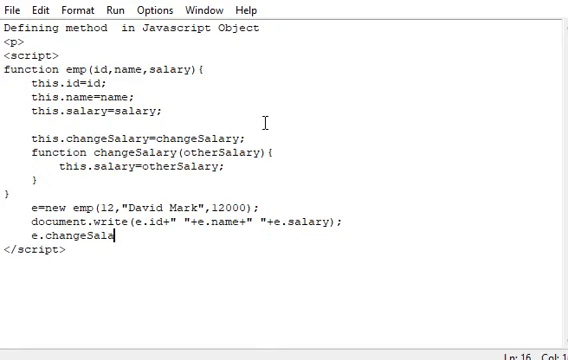
type("ry(1")
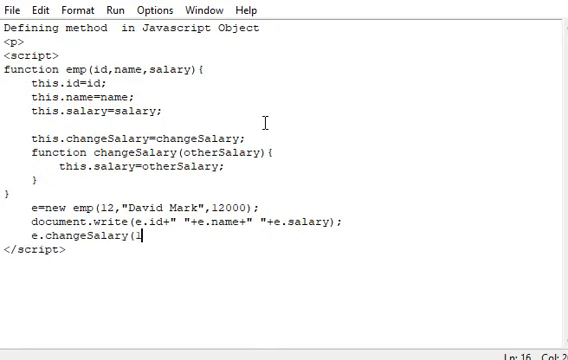
type("5000")
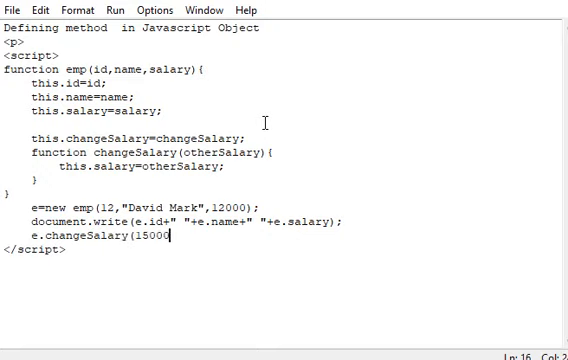
type(")")
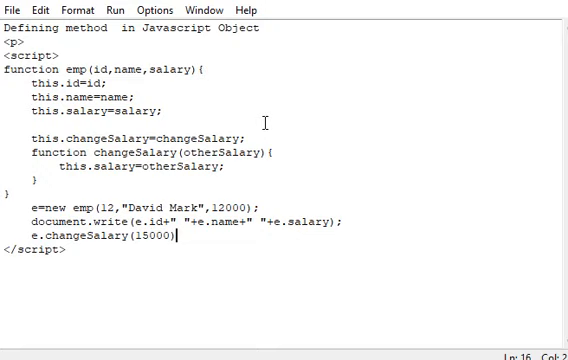
- Write document.write("<br>"+e.id+" "+e.name+" "+e.salary); to print the updated details
type(";")
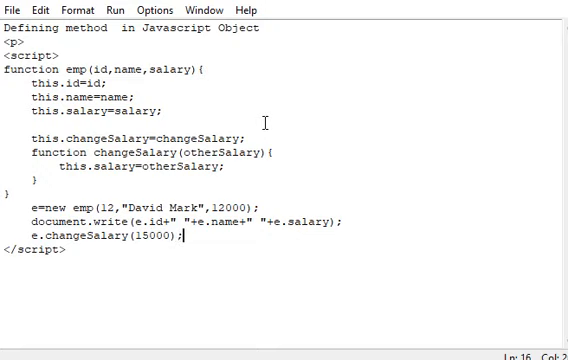
type("do")
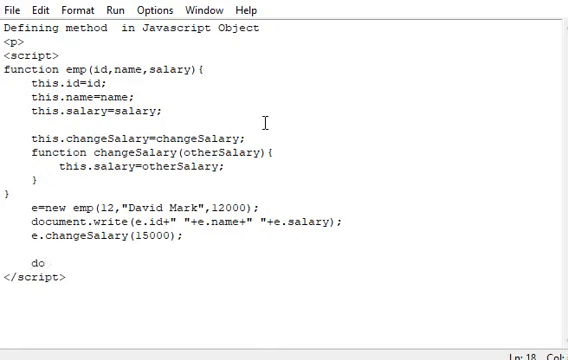
type("ocument.")
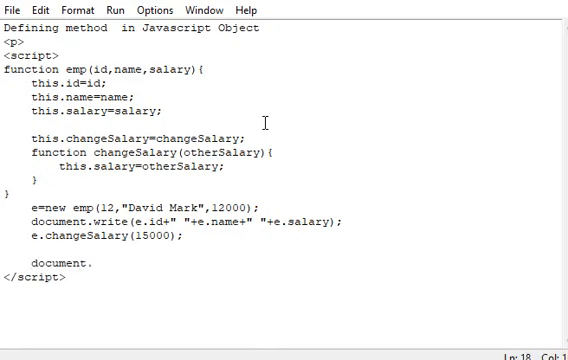
type(".write(\"")
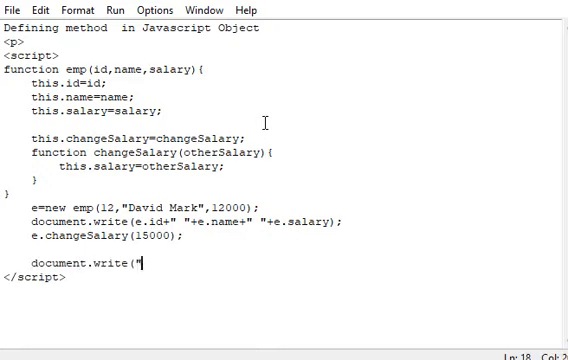
type("<br>\"+e.")
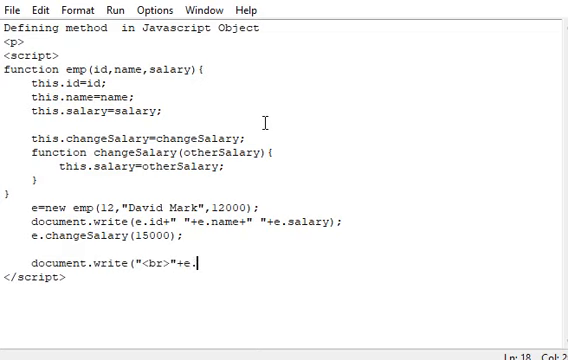
type("id+\" \"+e")
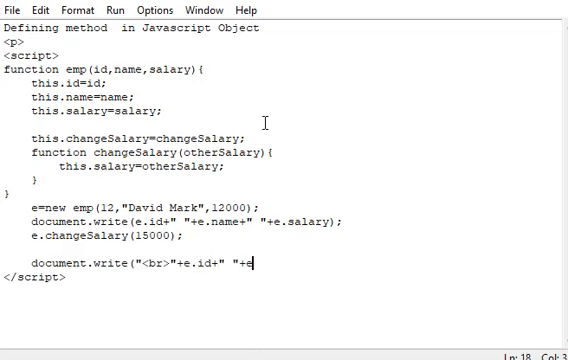
type(".name+\"")
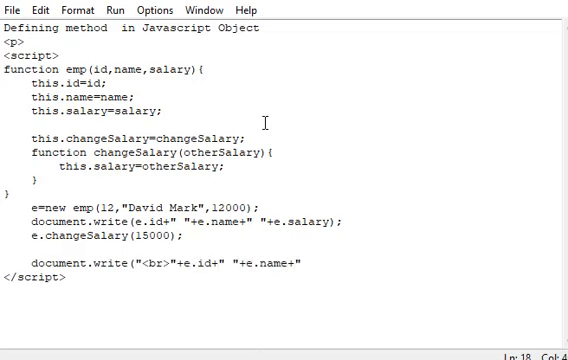
type("+e.sa")
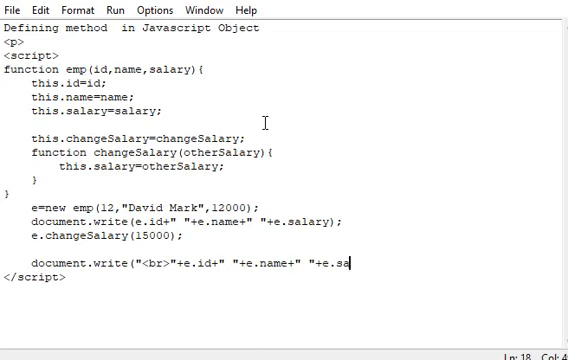
type("lary);")
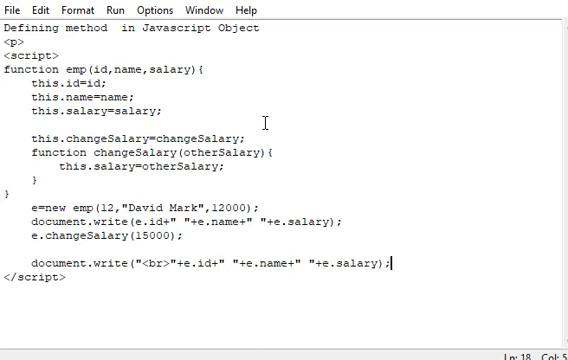